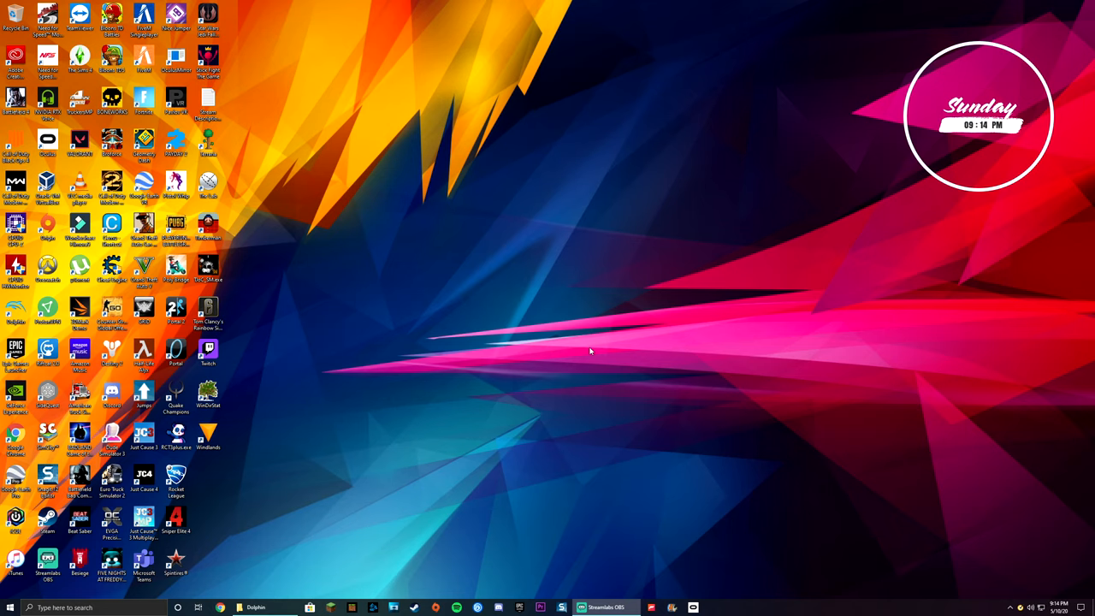
pyautogui.moveTo(556, 419)
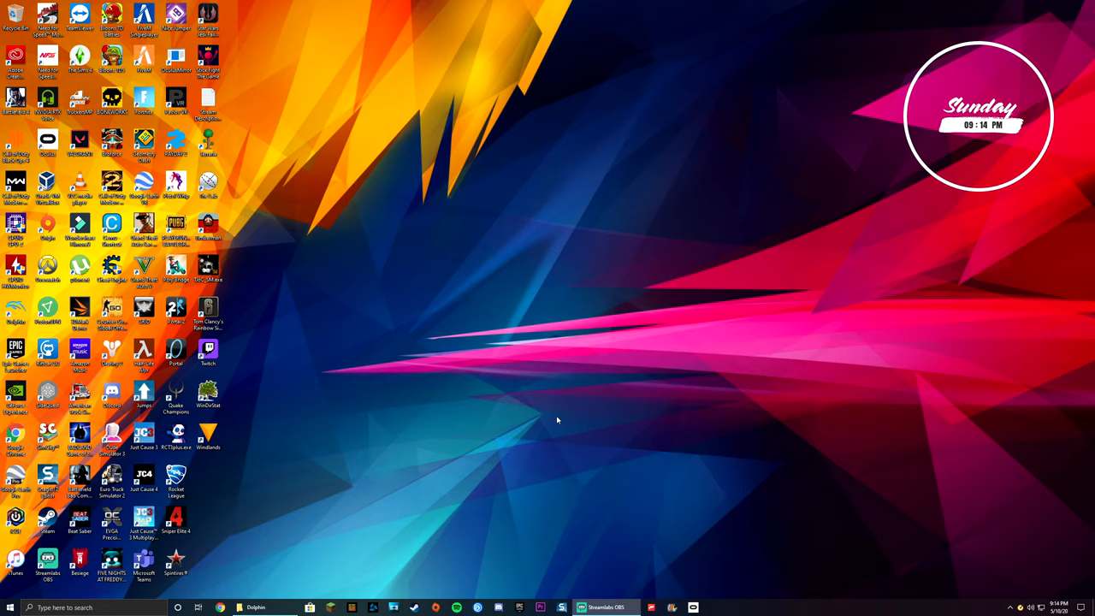
pyautogui.moveTo(534, 464)
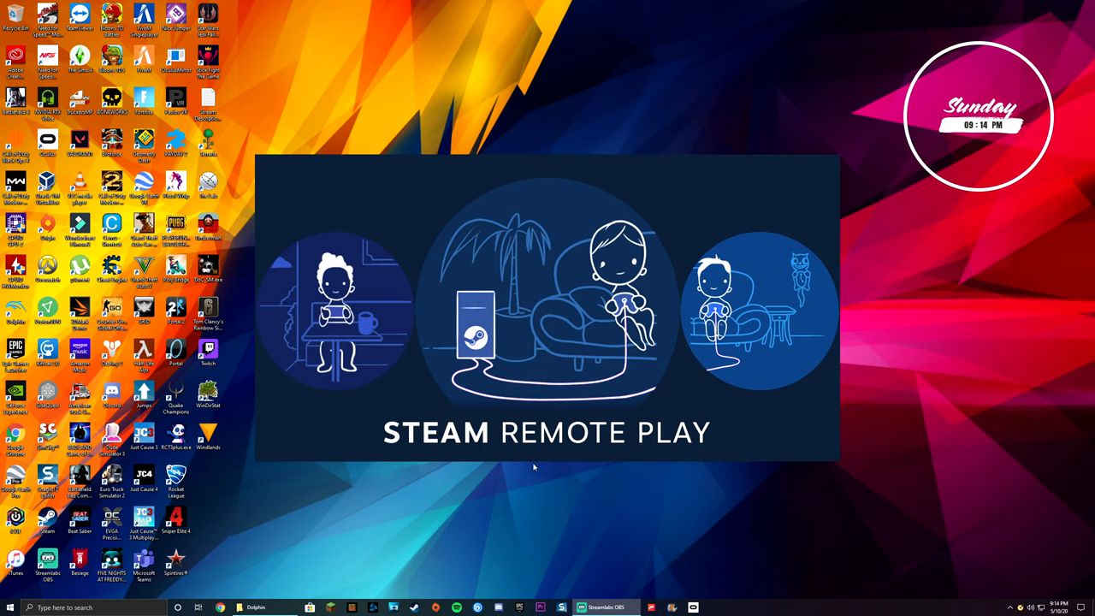
pyautogui.moveTo(537, 478)
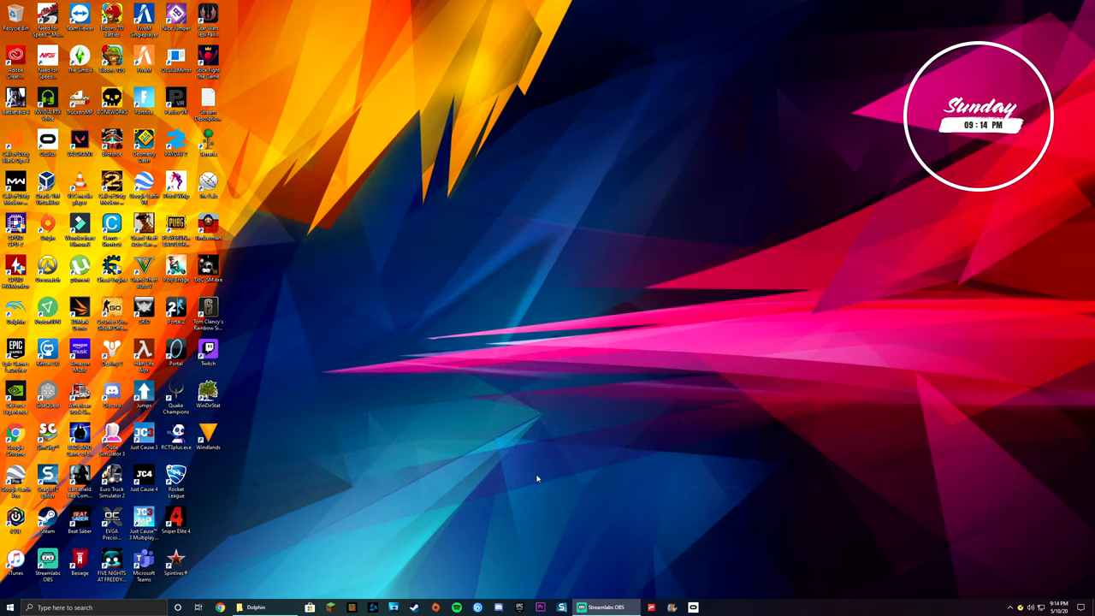
# Get Ultimate Tic-Tac-Toe from its store page and open its local install folder
pyautogui.click(252, 607)
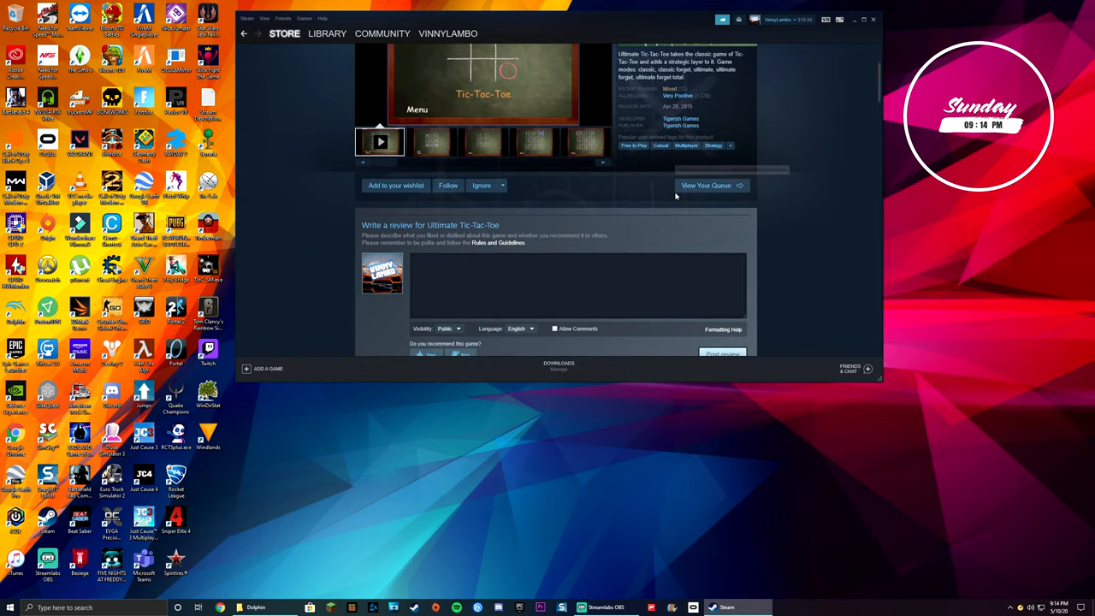
pyautogui.scroll(-3)
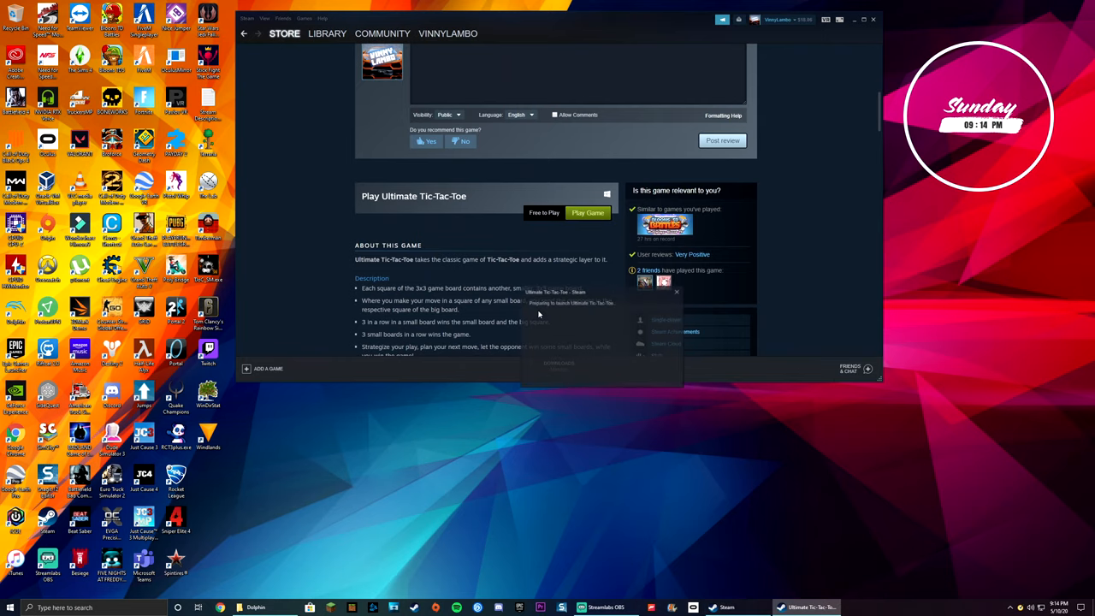
pyautogui.click(586, 212)
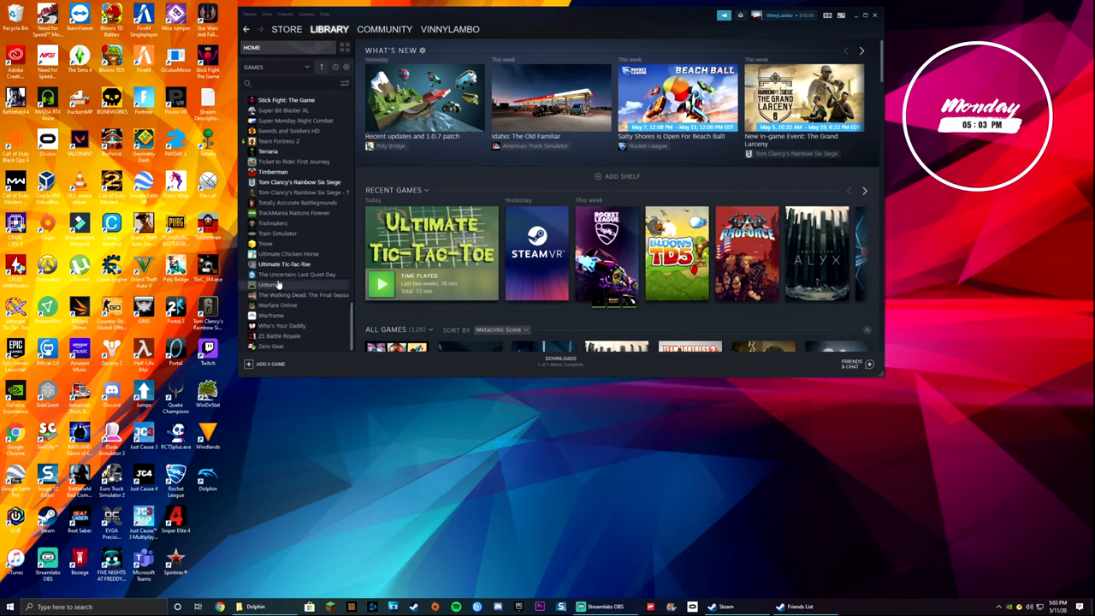
pyautogui.rightClick(285, 263)
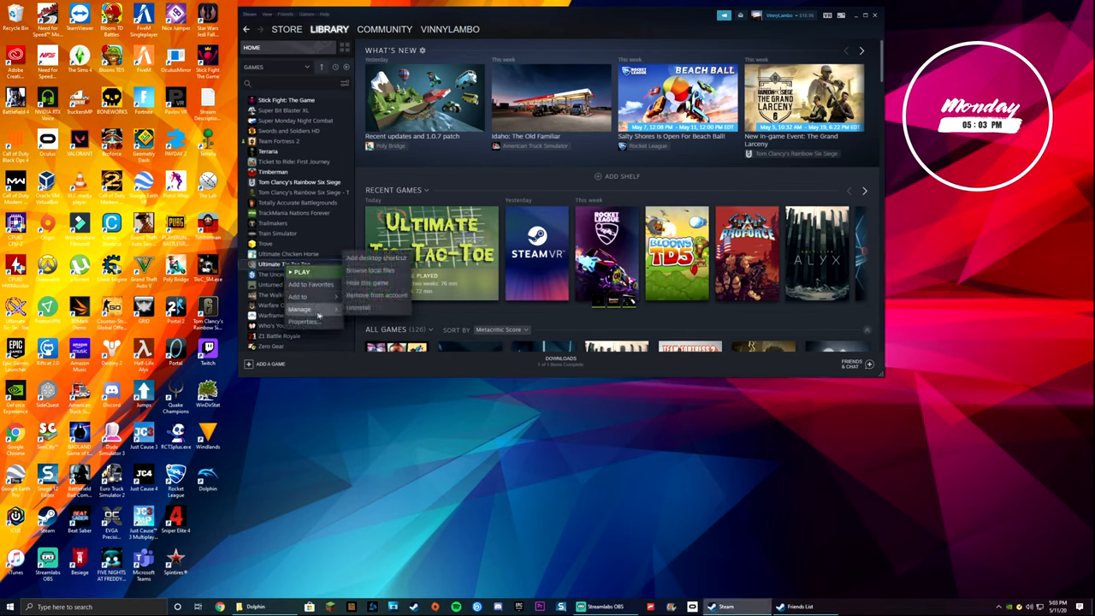
pyautogui.click(364, 270)
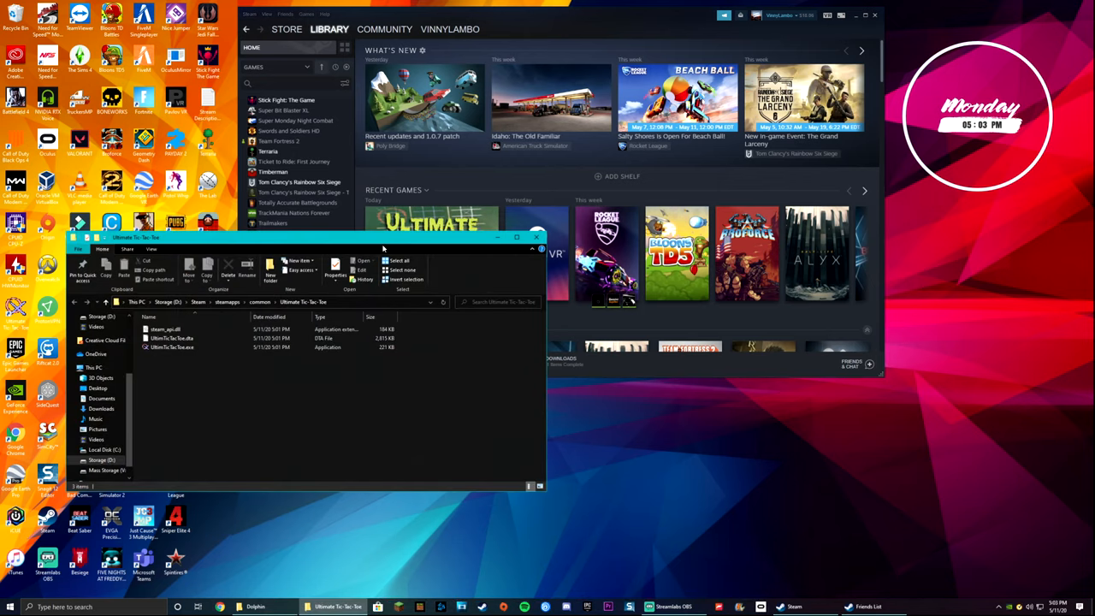
# Open the Dolphin folder beside the game folder and delete UltimTicTacToe.dta
pyautogui.moveTo(137, 237); pyautogui.dragTo(624, 182)
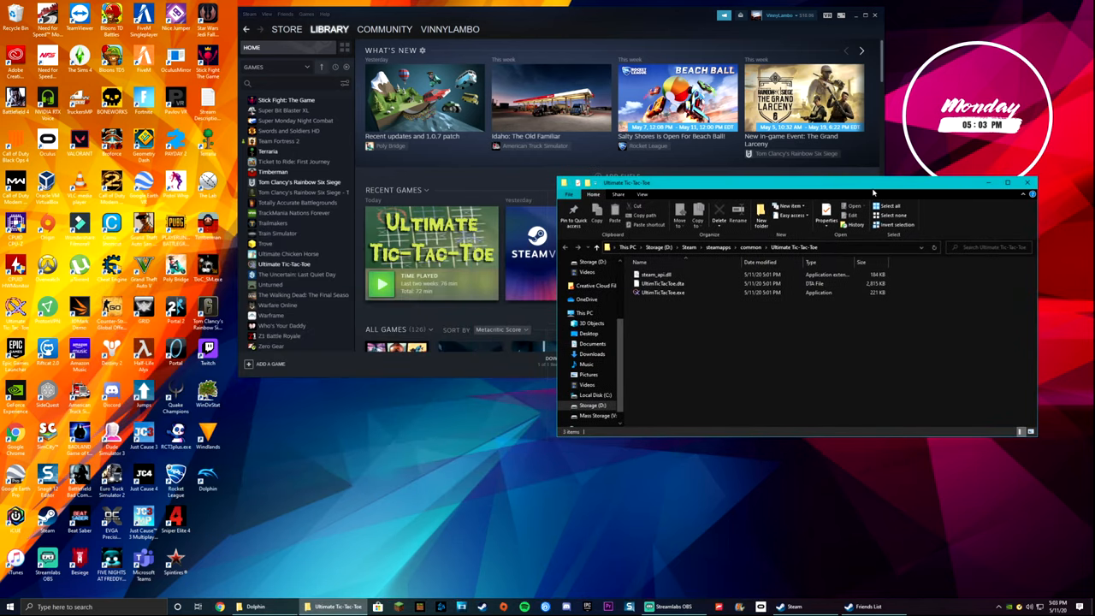
pyautogui.click(250, 605)
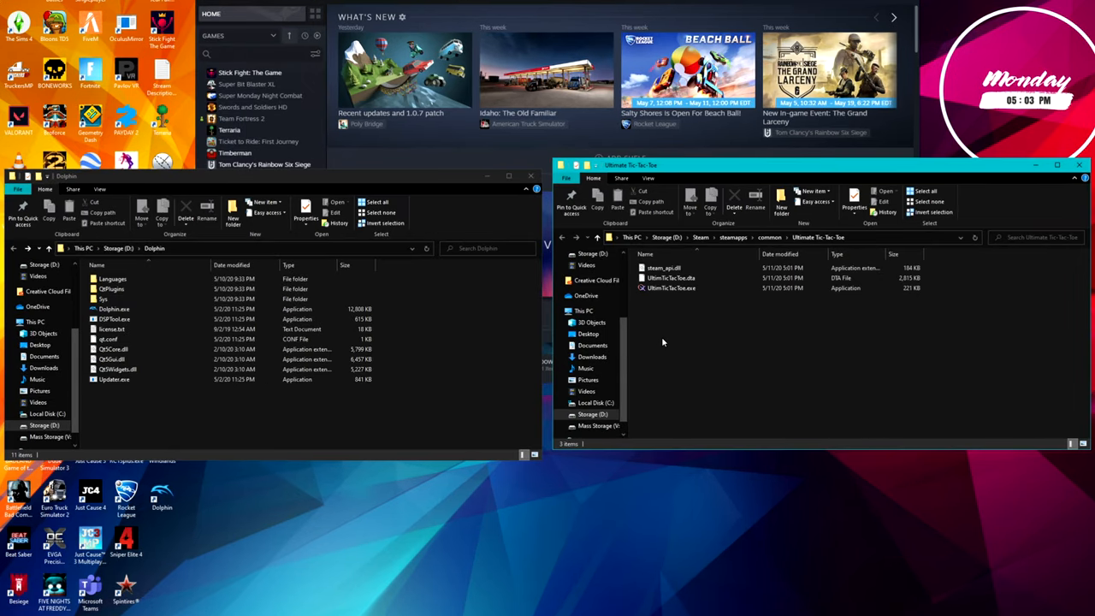
pyautogui.click(673, 277)
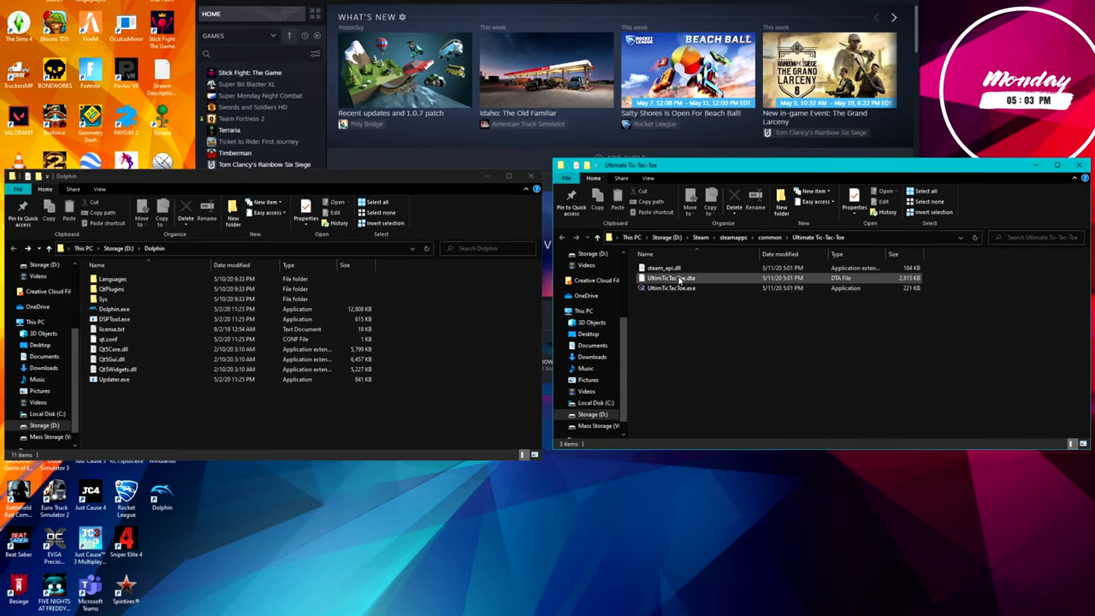
pyautogui.click(671, 268)
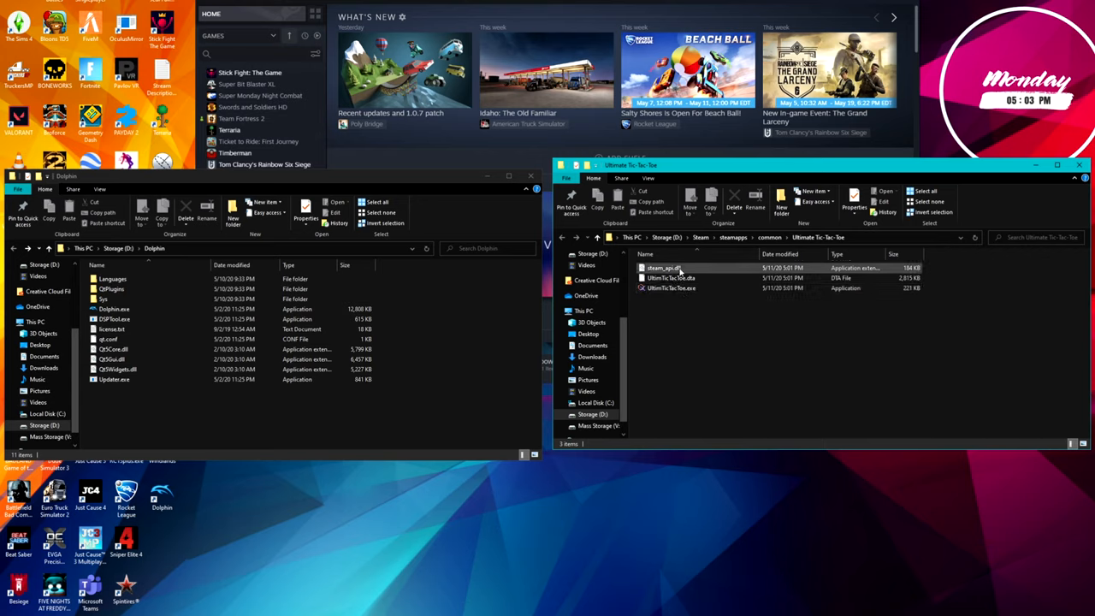
pyautogui.click(667, 277)
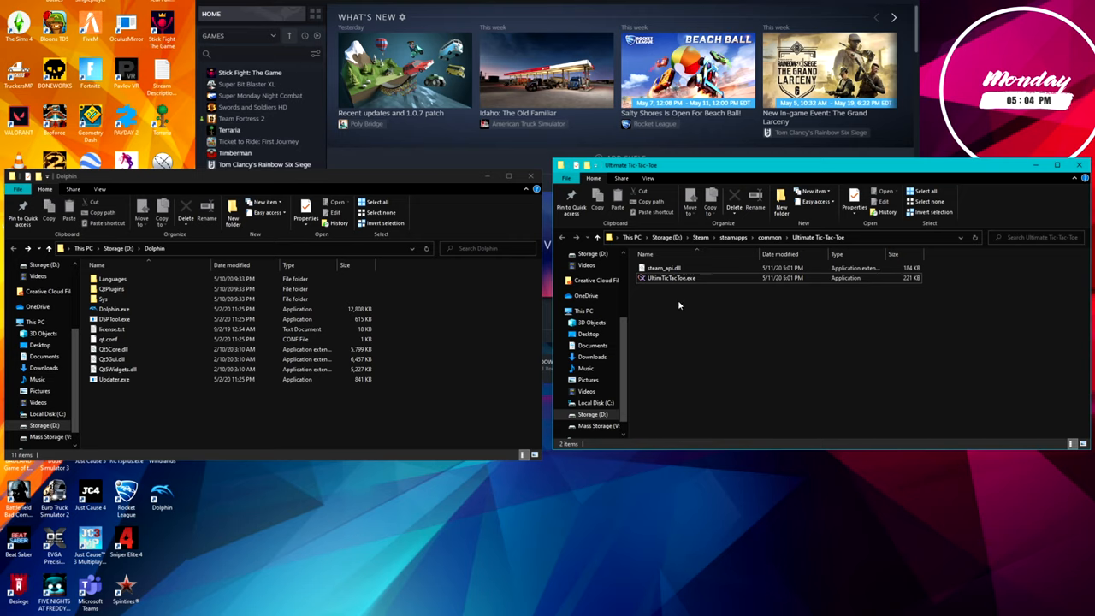
pyautogui.moveTo(690, 388)
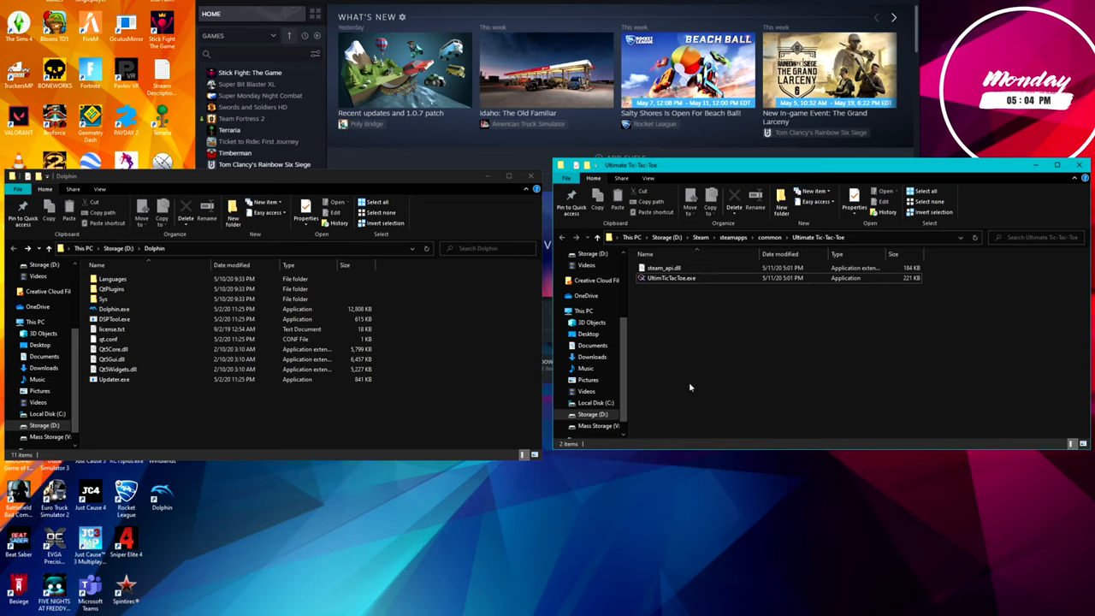
pyautogui.moveTo(658, 376)
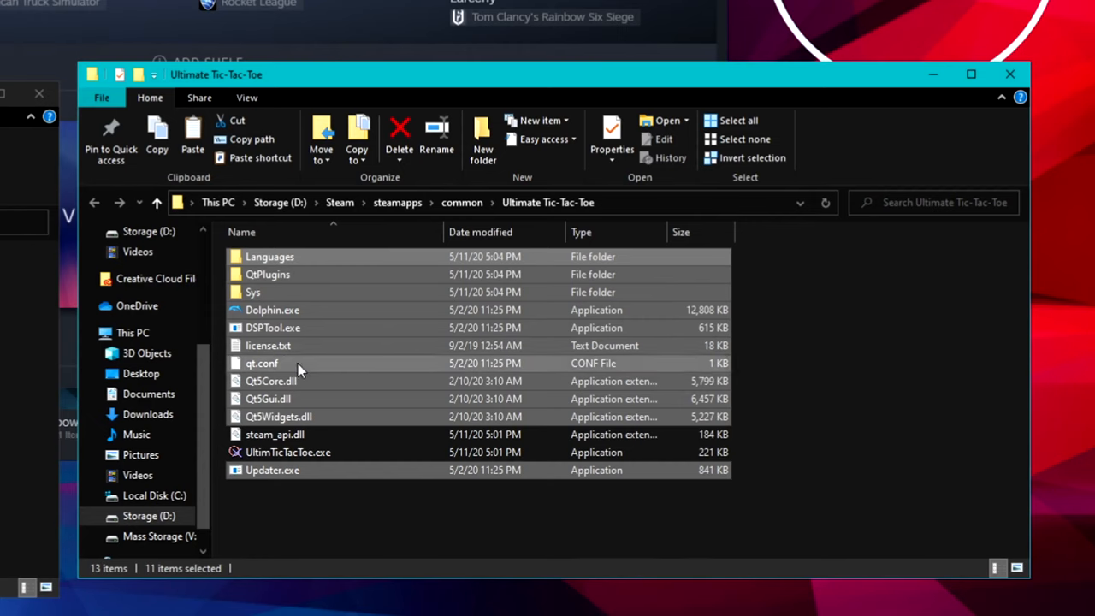
# Paste Dolphin's files, delete the original UltimTicTacToe.exe, and rename Dolphin.exe to UltimTicTacToe.exe
pyautogui.rightClick(288, 452)
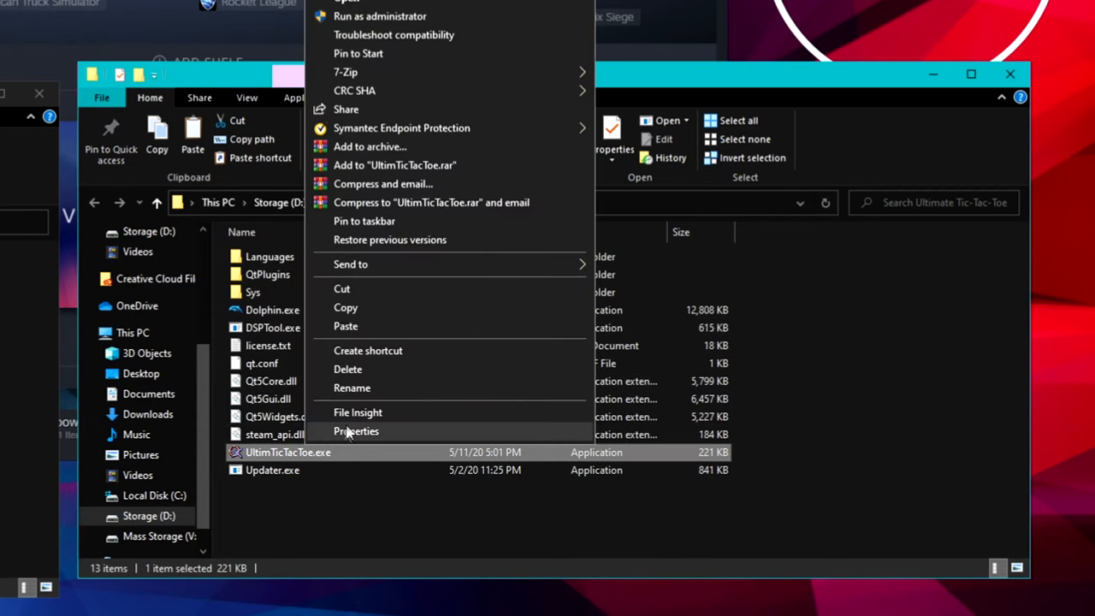
pyautogui.click(347, 387)
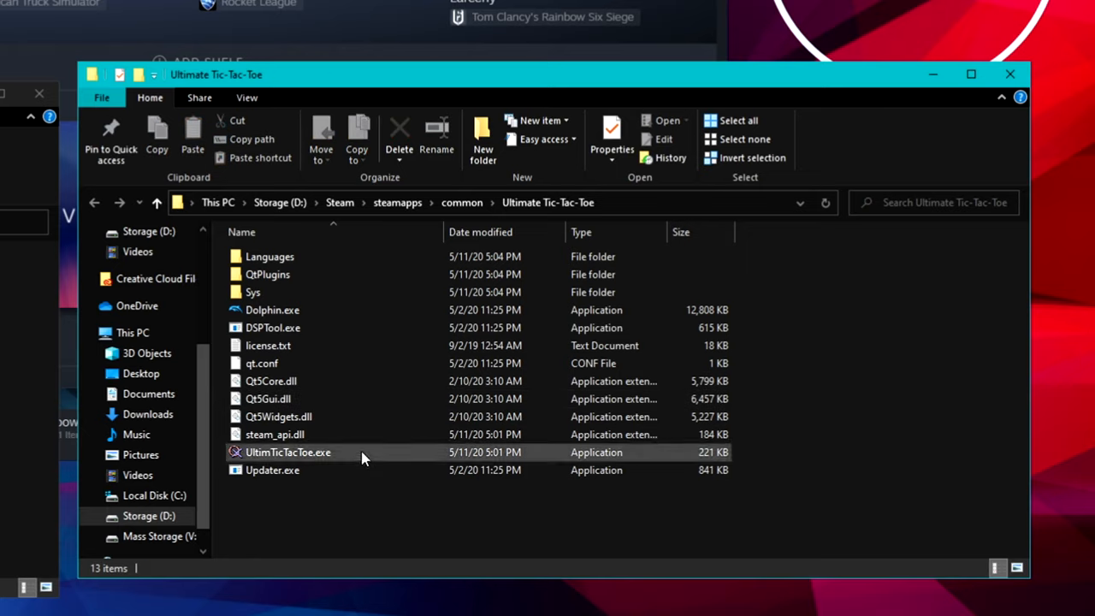
pyautogui.click(287, 452)
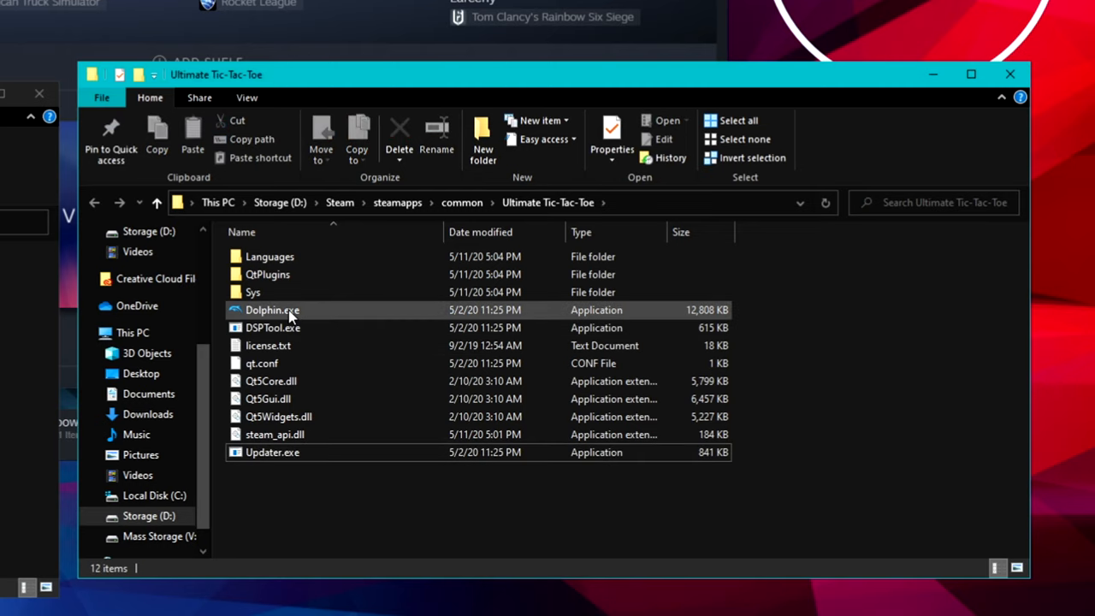
pyautogui.rightClick(271, 310)
pyautogui.write('UltimateTicTacToe')
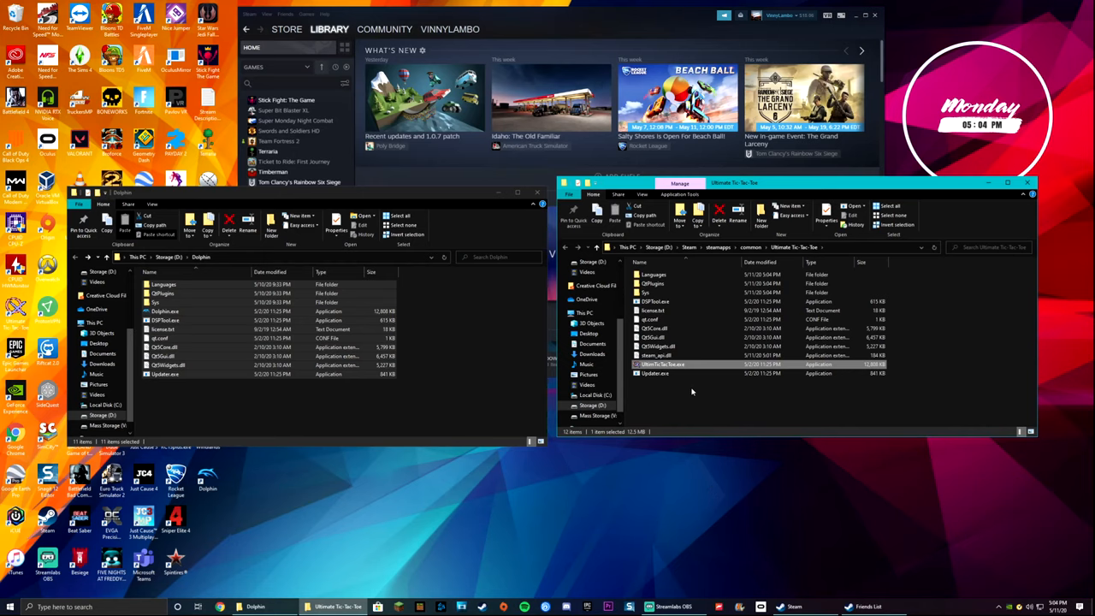
pyautogui.moveTo(661, 363)
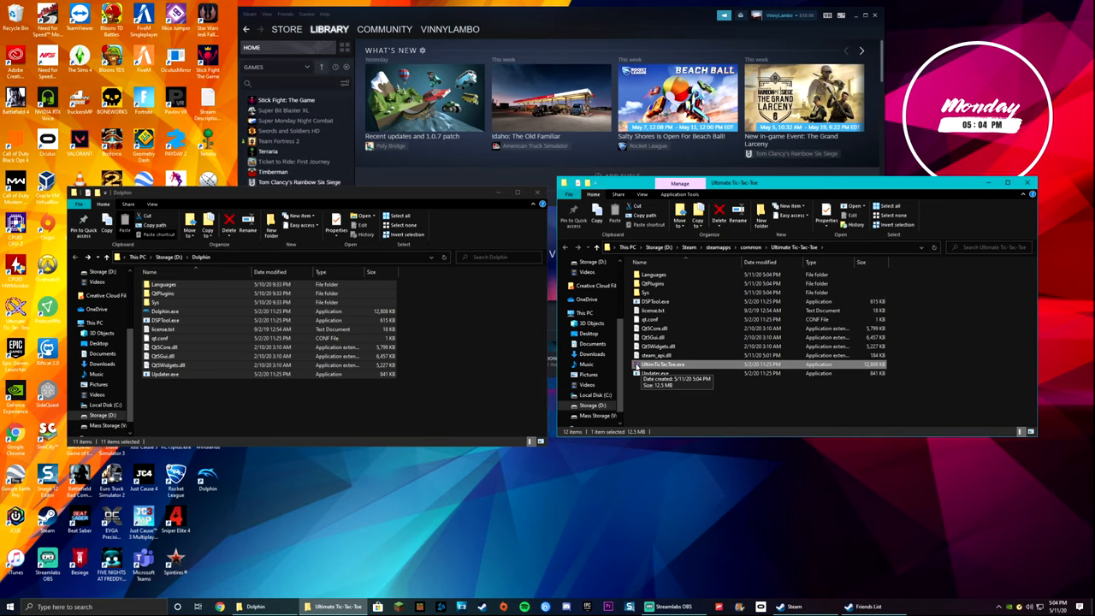
pyautogui.moveTo(687, 409)
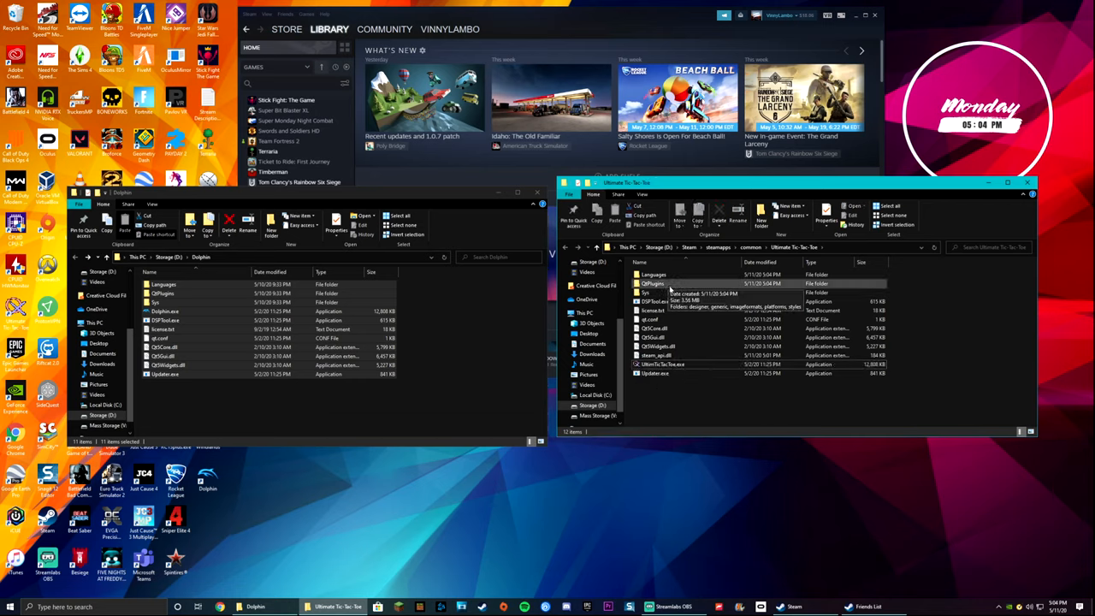
pyautogui.moveTo(733, 367)
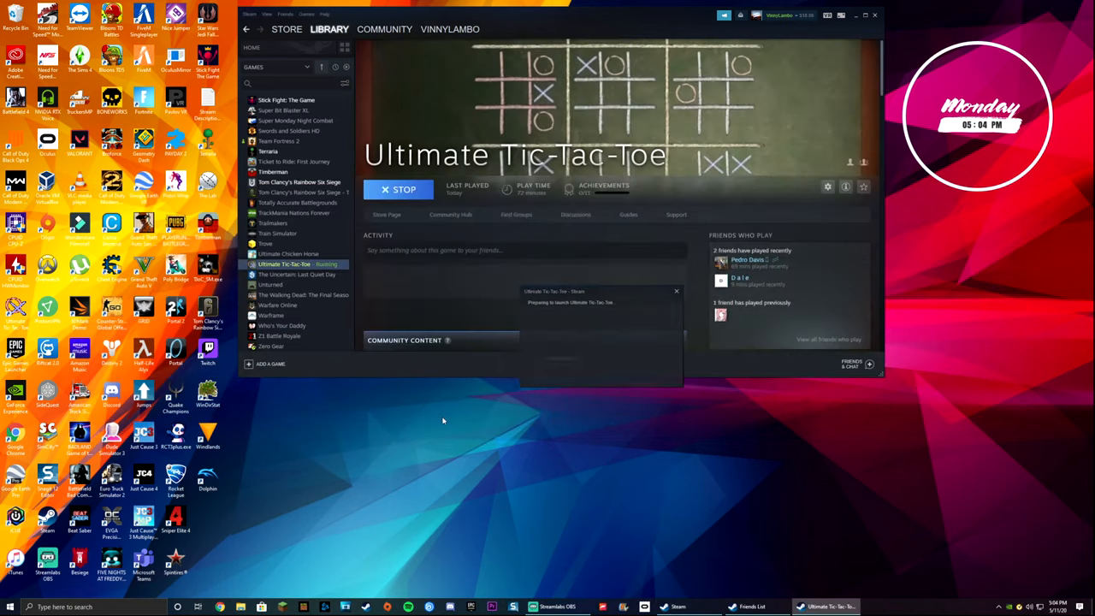
# Launch Ultimate Tic-Tac-Toe from the Steam library, opening Dolphin's game list
pyautogui.click(830, 607)
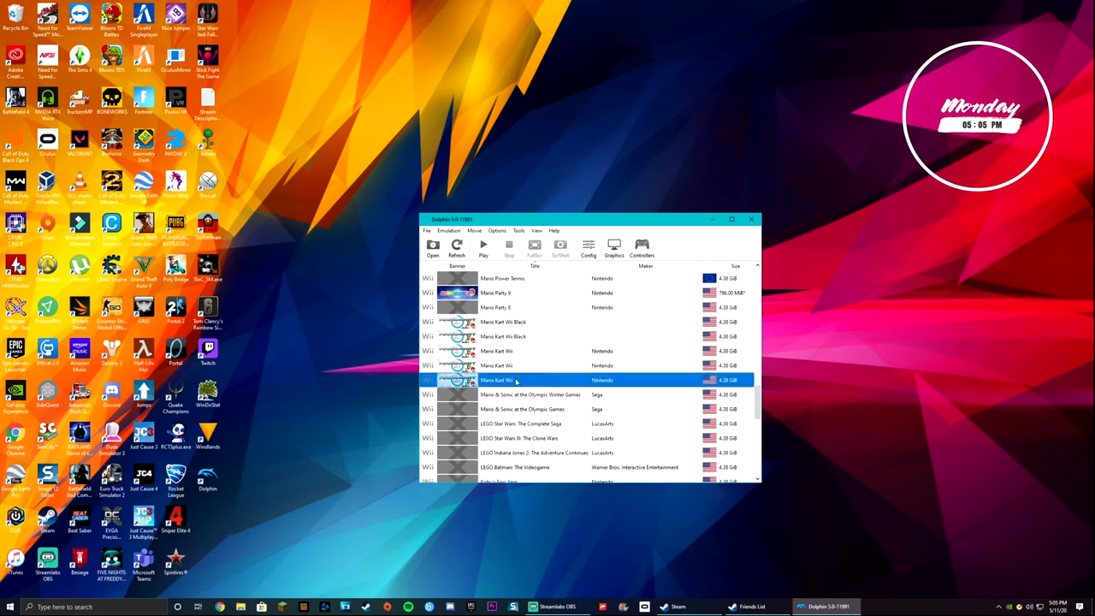
# Boot Mario Kart Wii from Dolphin's game list
pyautogui.doubleClick(516, 380)
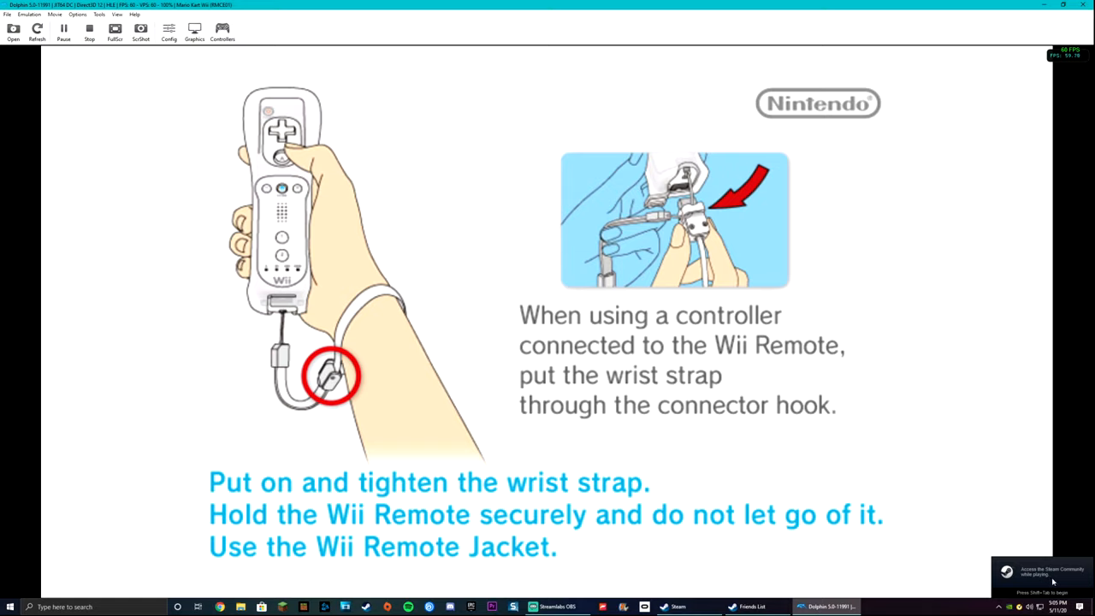
pyautogui.moveTo(1038, 564)
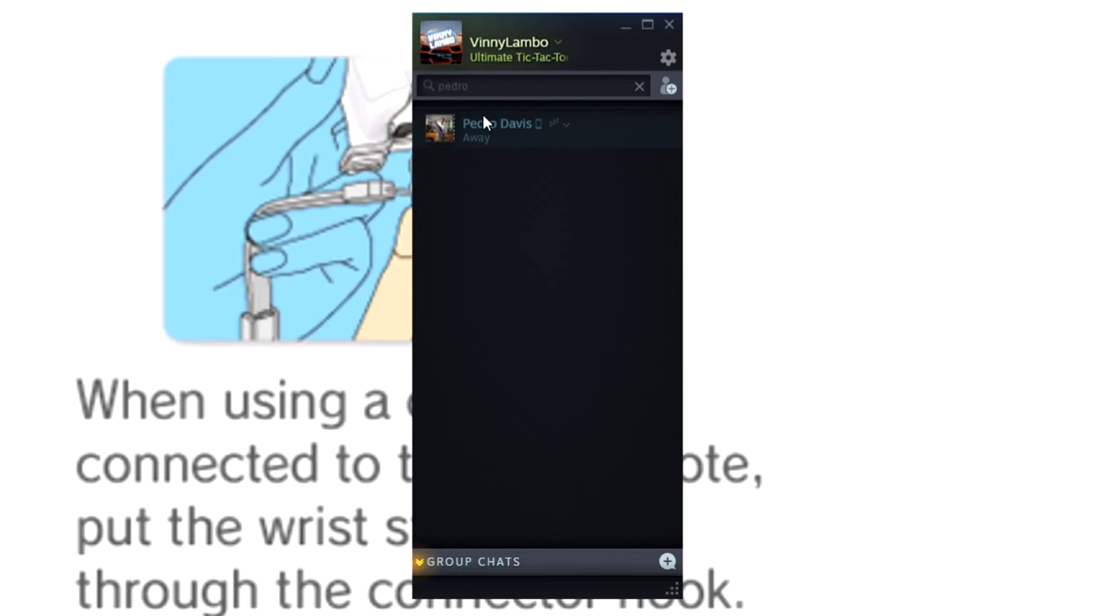
# Invite the found friend to Remote Play Together and return to the running game
pyautogui.rightClick(498, 126)
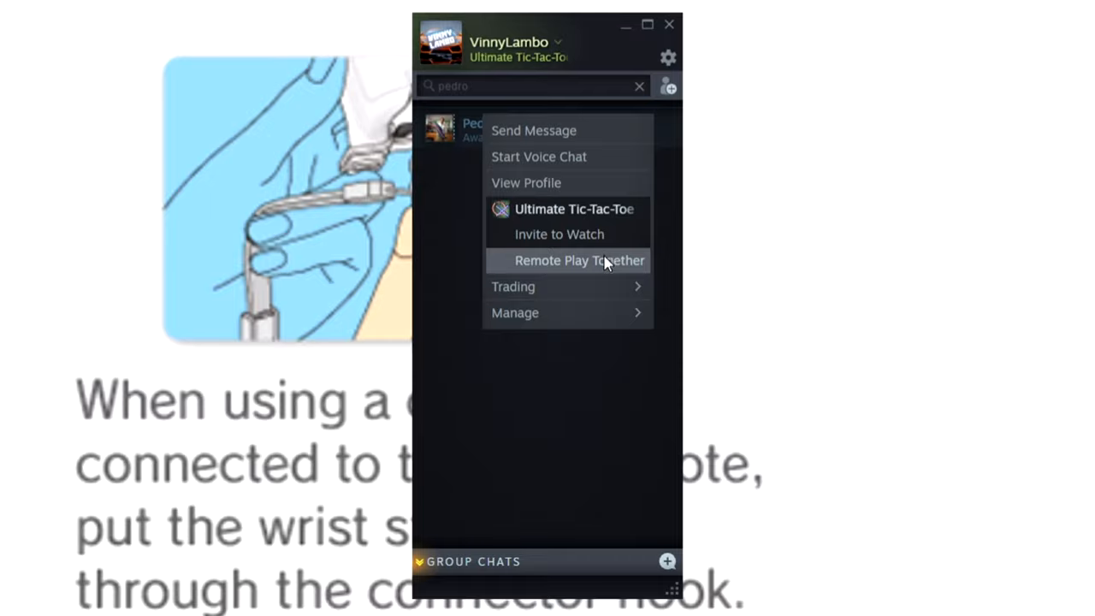
pyautogui.click(579, 260)
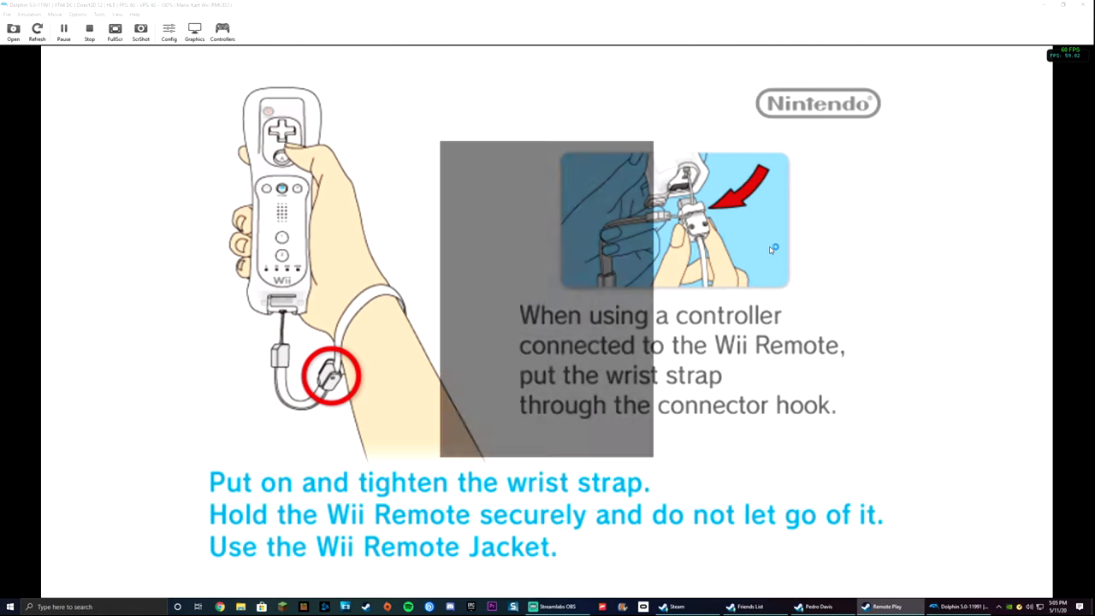
pyautogui.click(874, 606)
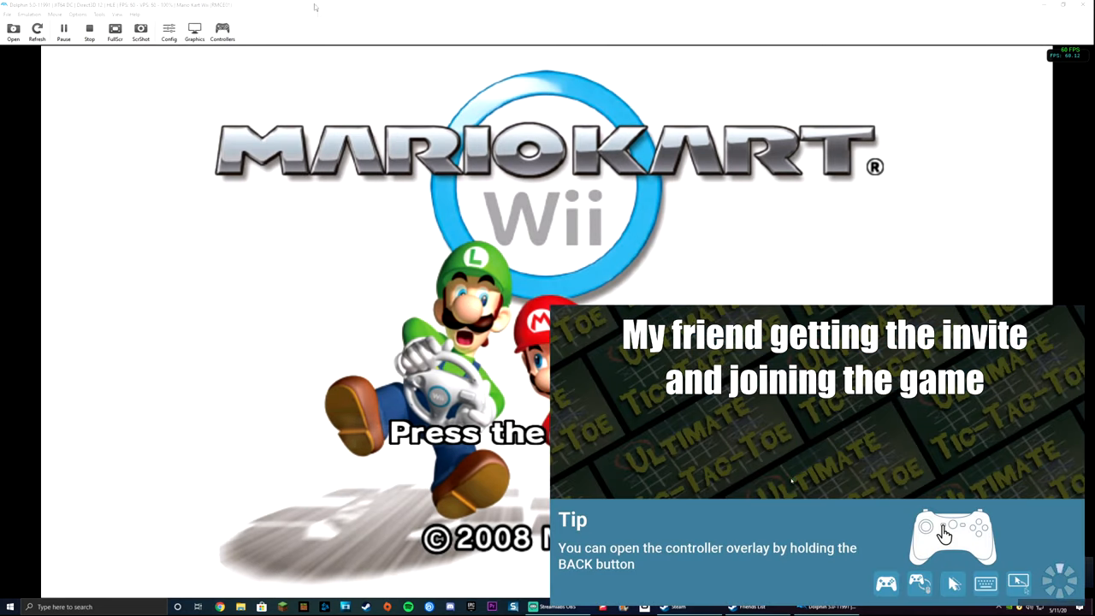
pyautogui.click(222, 32)
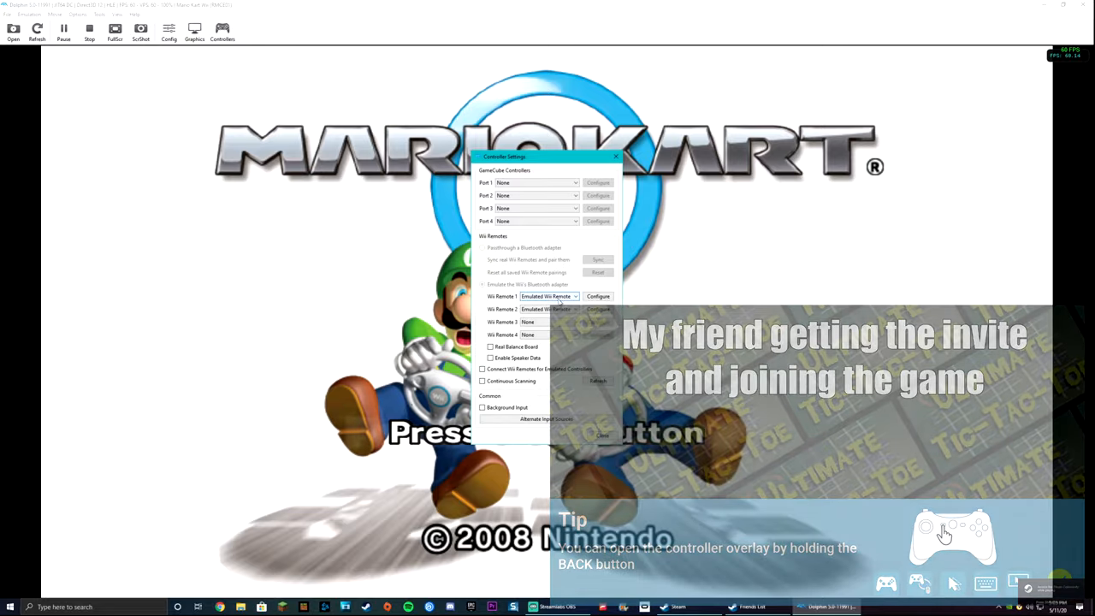
pyautogui.click(547, 309)
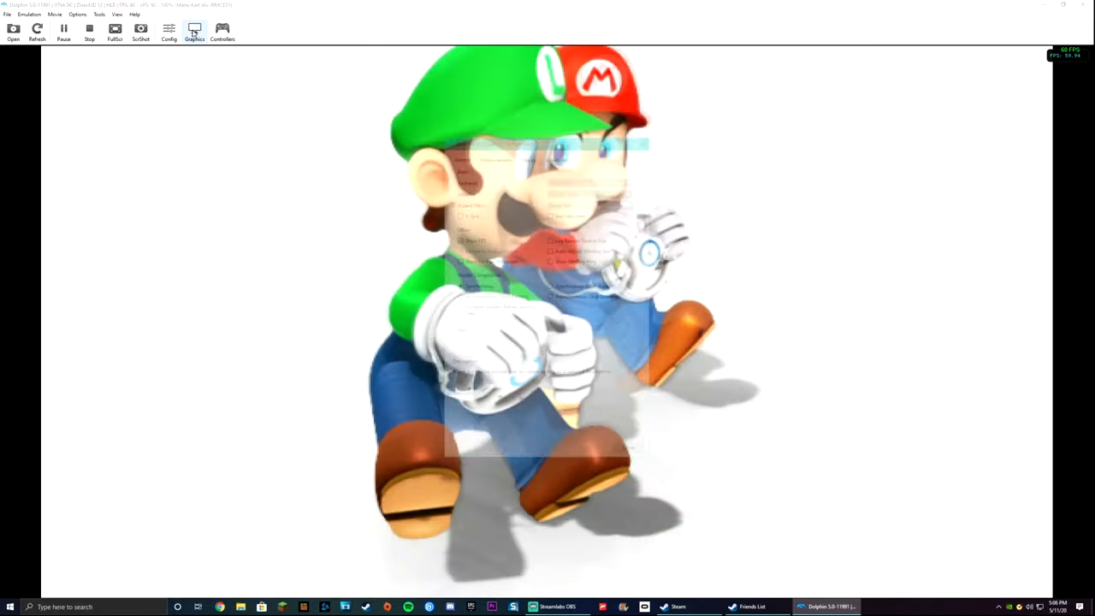
# Set Dolphin's Enhancements internal resolution to 4x Native (2560x2112) for 1440p
pyautogui.click(195, 28)
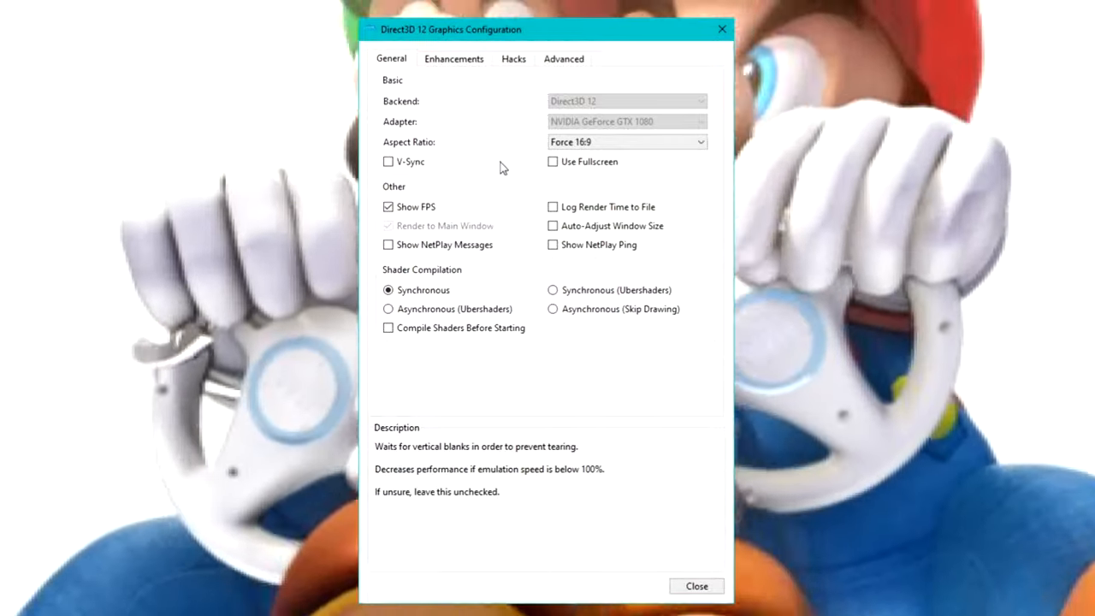
pyautogui.moveTo(528, 104)
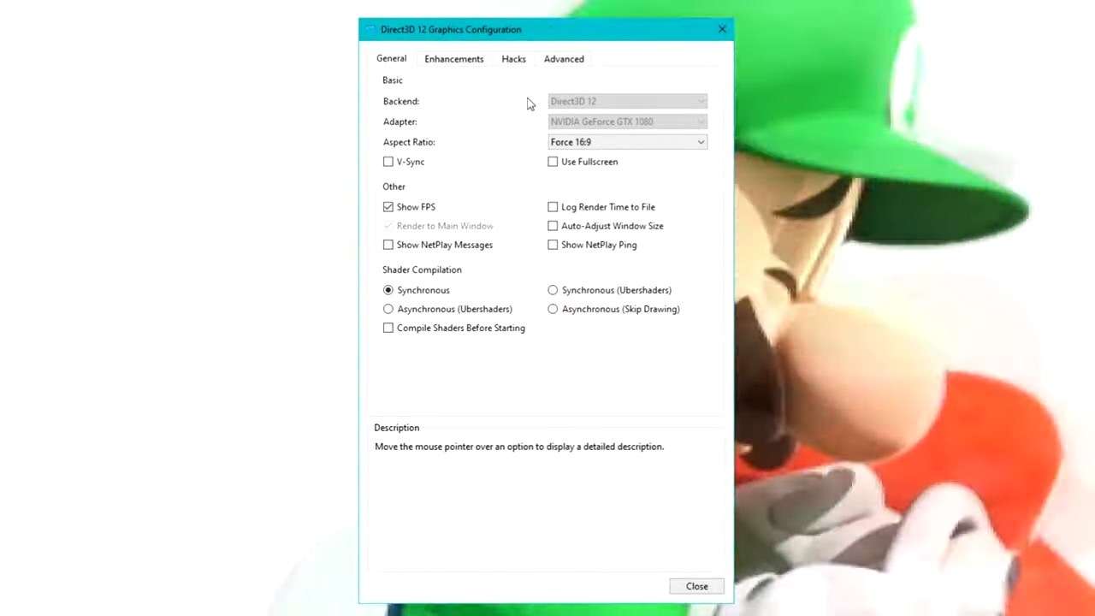
pyautogui.moveTo(590, 129)
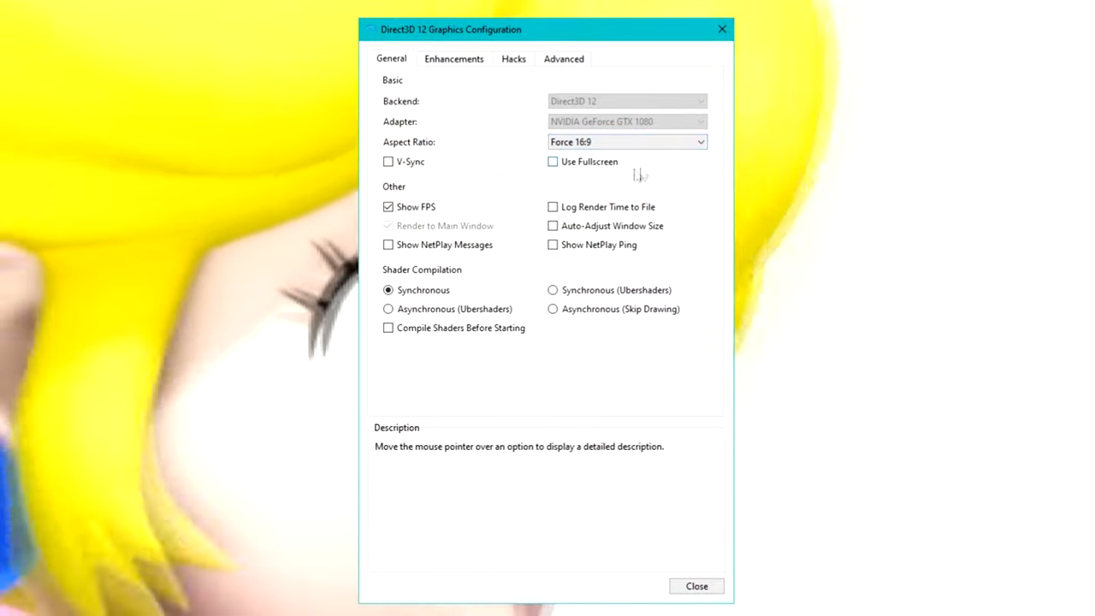
pyautogui.moveTo(568, 166)
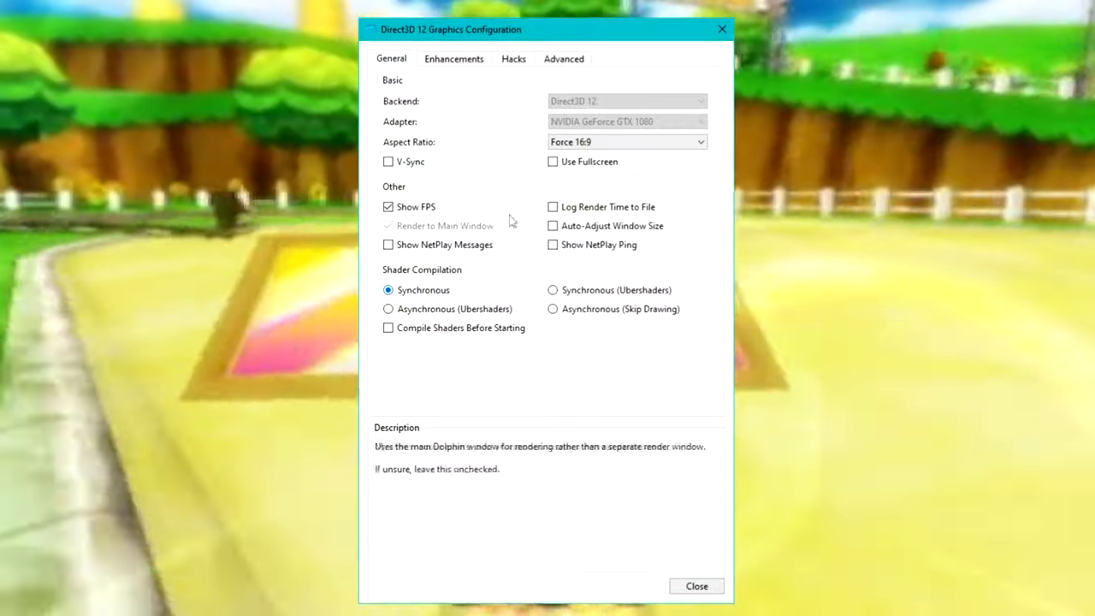
pyautogui.click(453, 58)
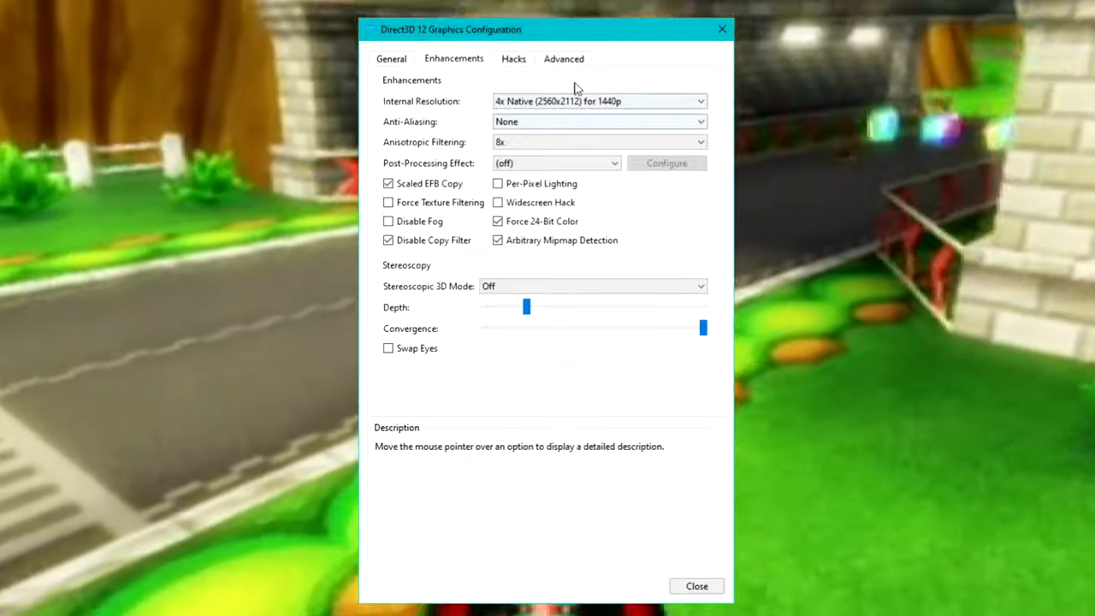
pyautogui.moveTo(602, 101)
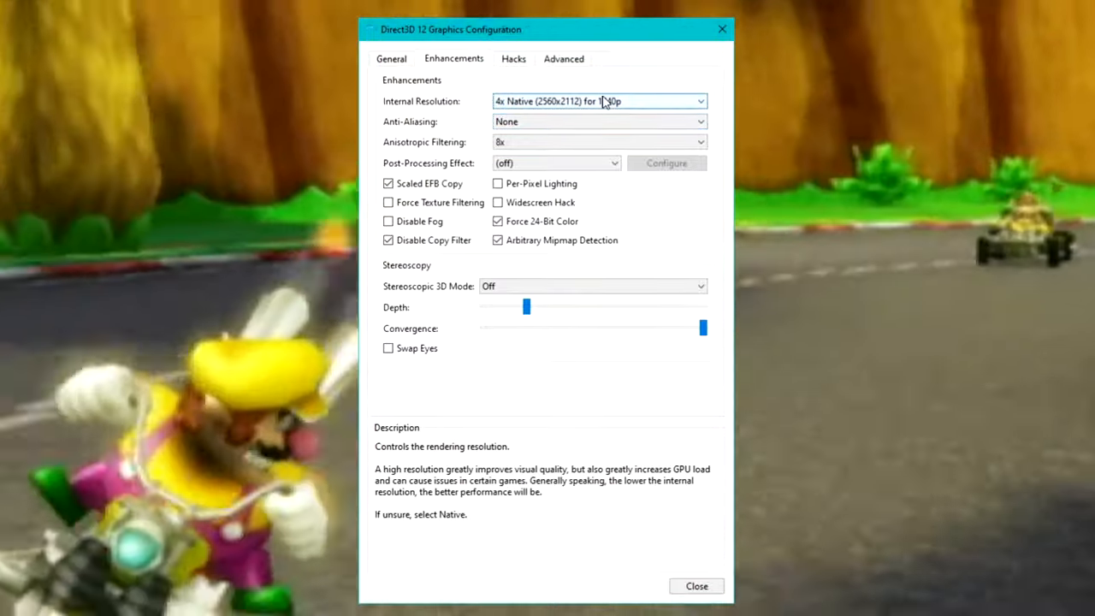
pyautogui.click(597, 101)
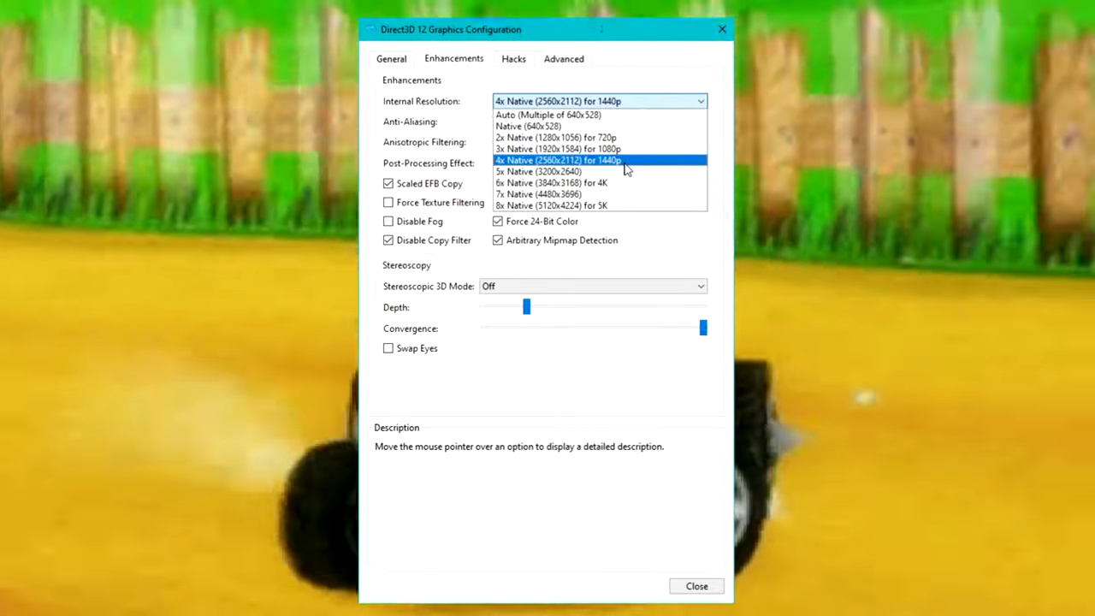
pyautogui.click(571, 160)
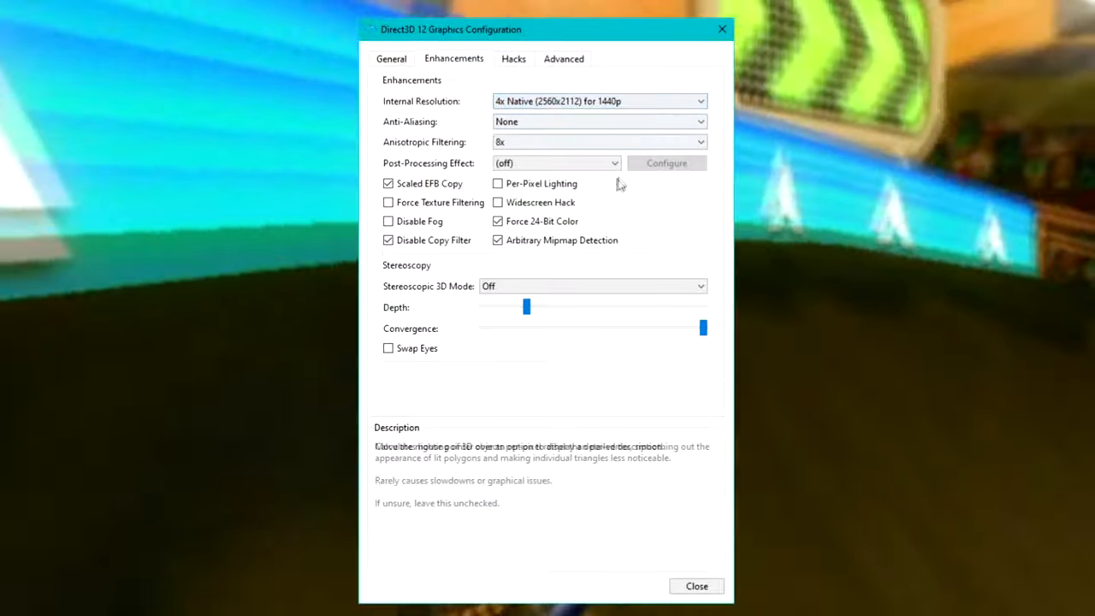
pyautogui.click(696, 585)
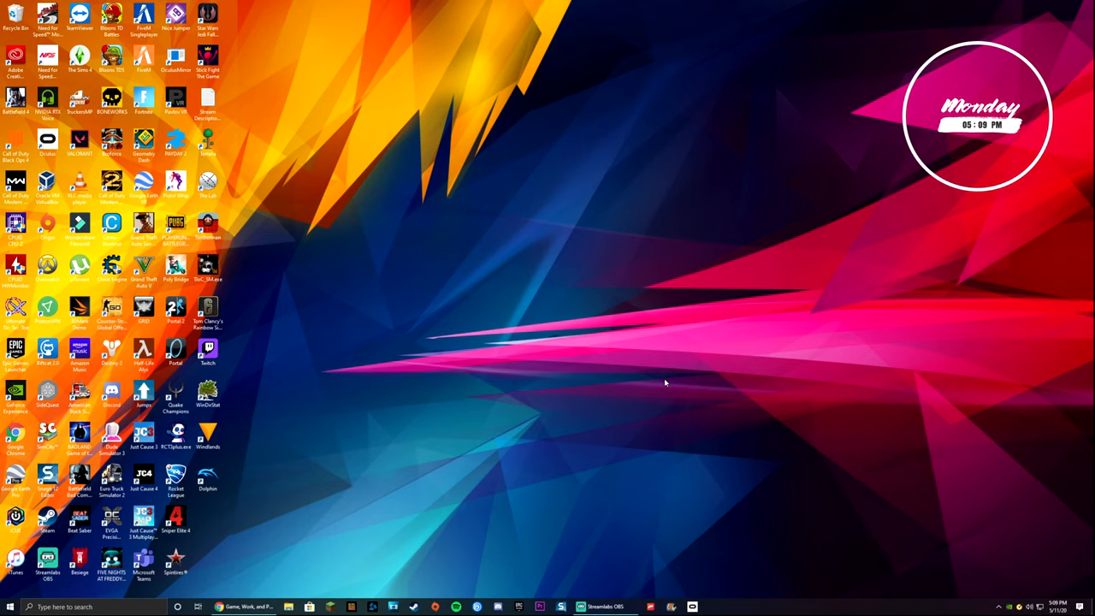
# Bring up the Chrome window showing the Parsec website
pyautogui.click(243, 606)
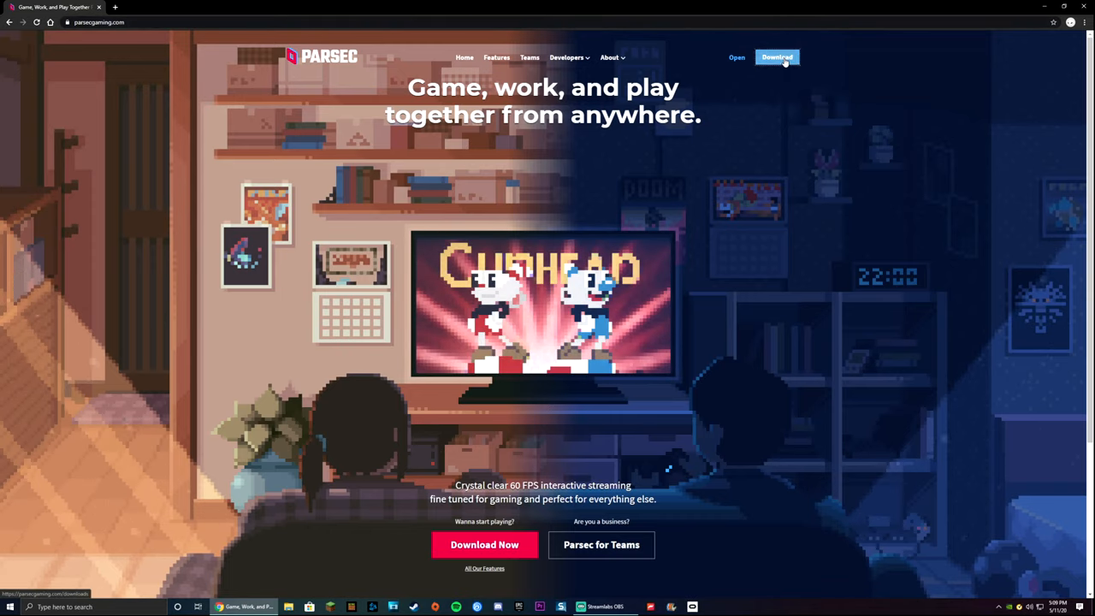
# Go to the Download page on parsecgaming.com
pyautogui.click(777, 57)
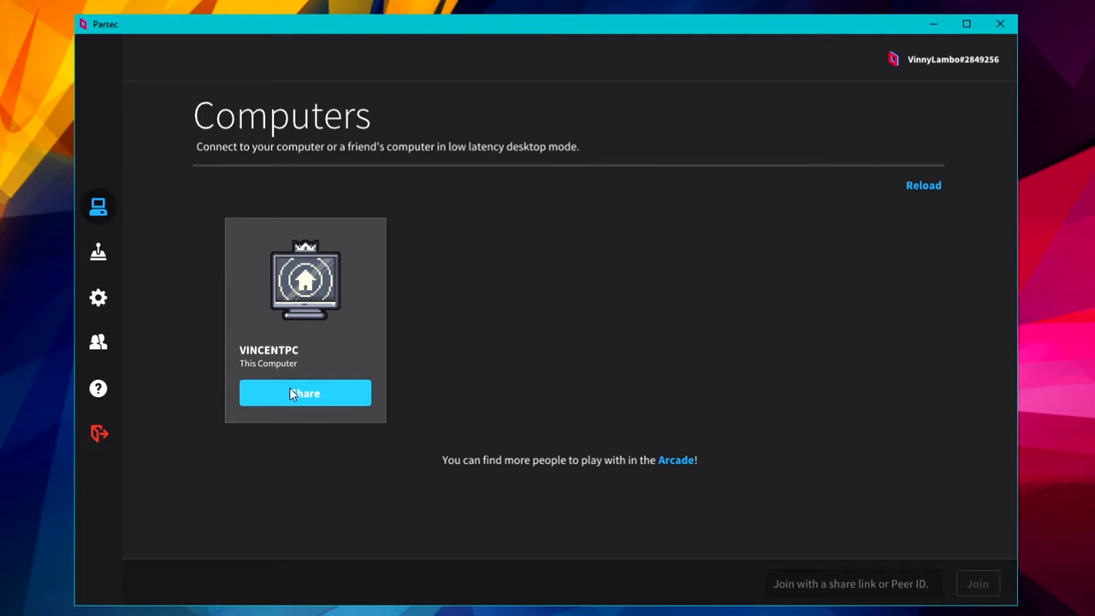
# Generate a Parsec share link for this computer, invalidate it, and shrink the window
pyautogui.click(304, 393)
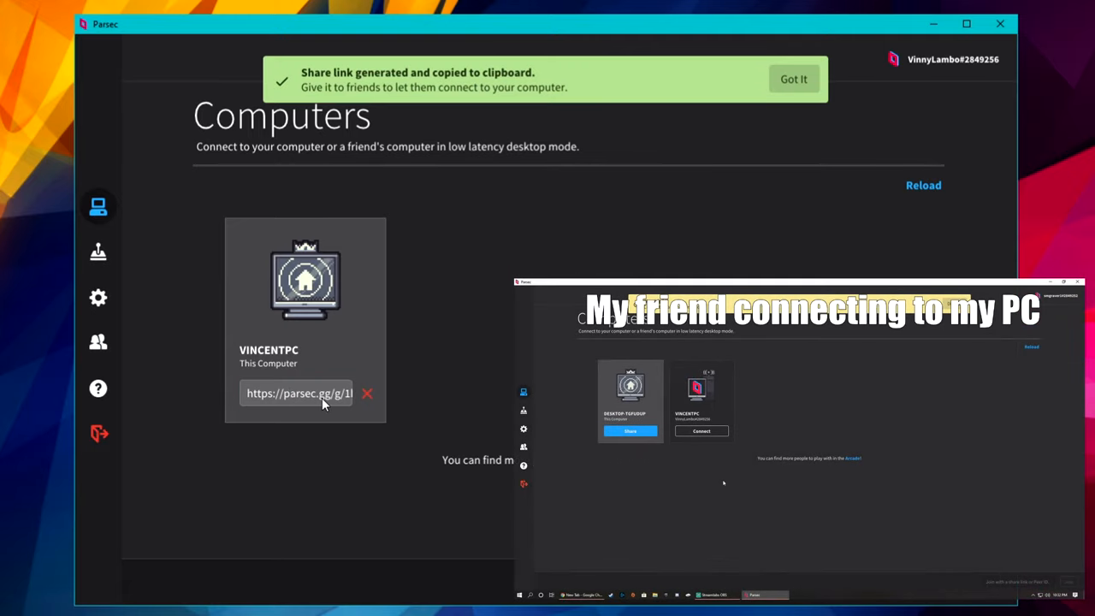
pyautogui.click(367, 394)
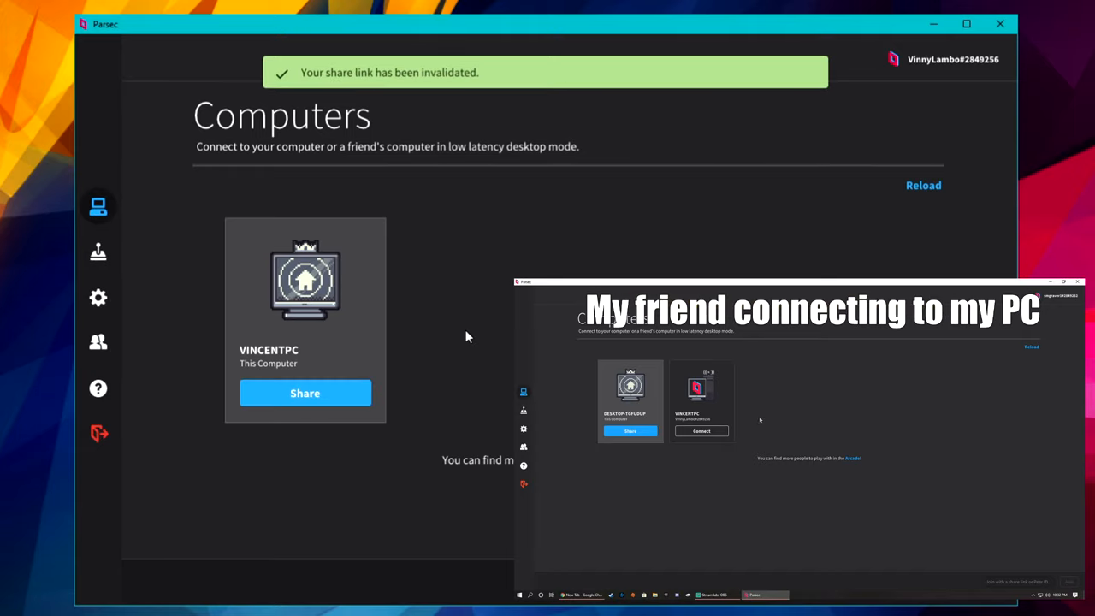
pyautogui.click(700, 431)
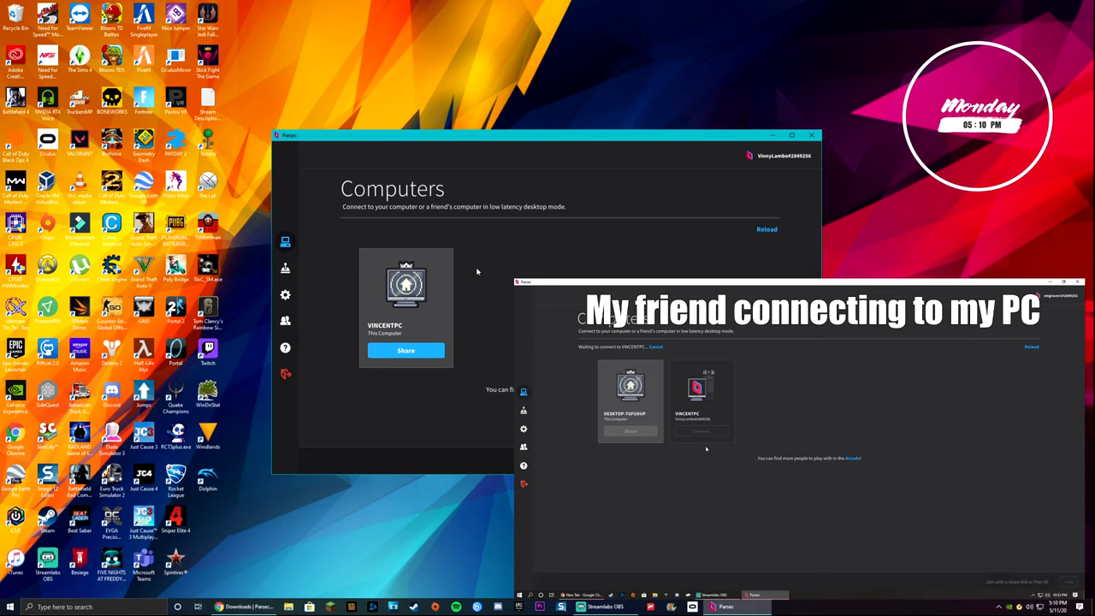
pyautogui.moveTo(483, 280)
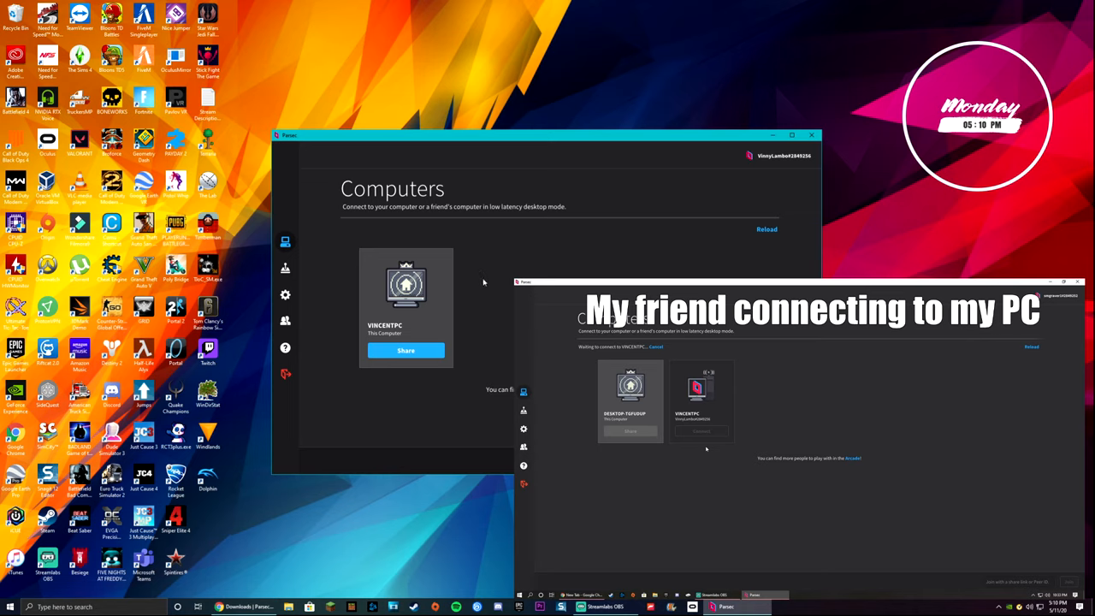
pyautogui.moveTo(285, 320)
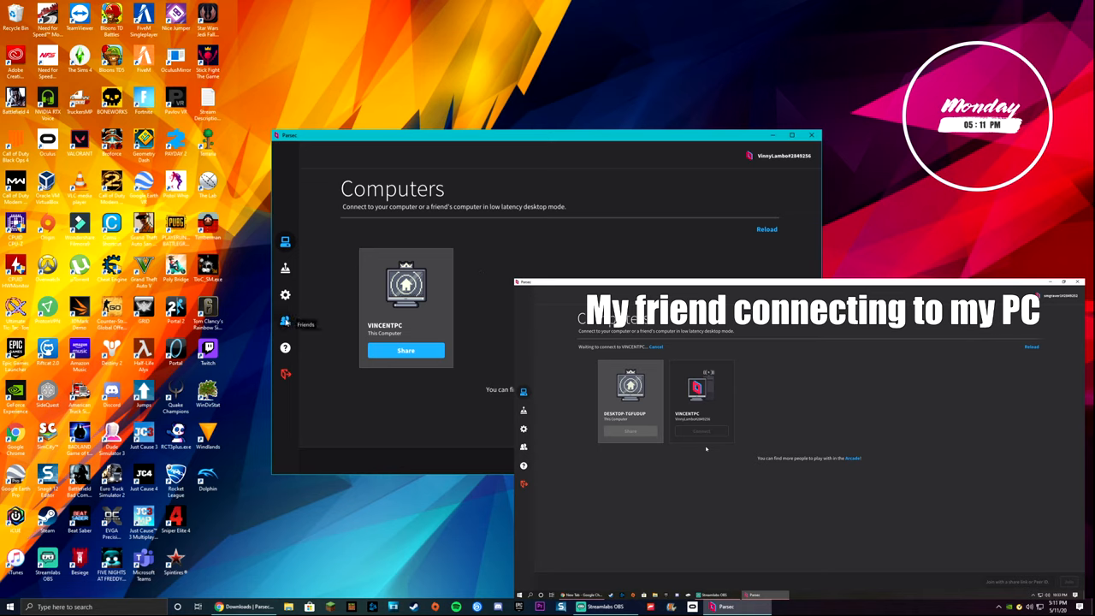